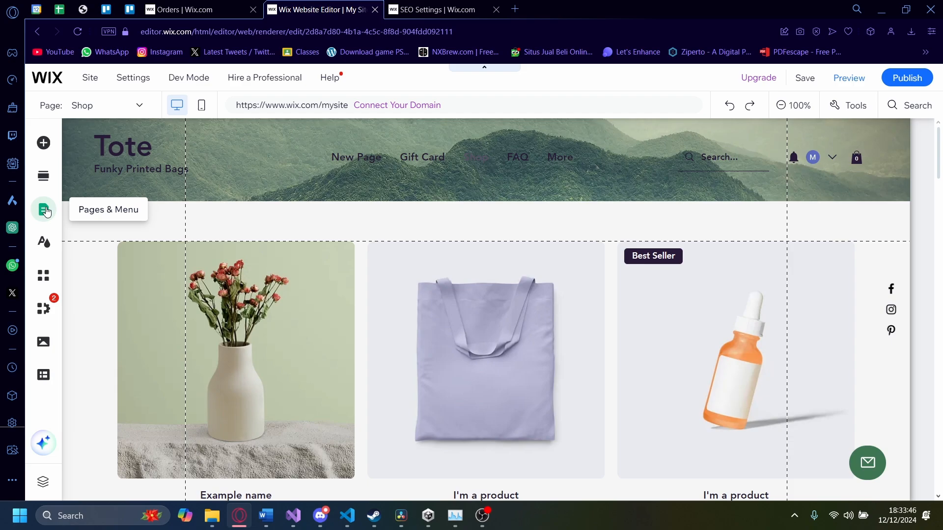
- Open the site's Pages & Menu list and browse to the Store Pages category
{"action": "left_click", "coordinate": [43, 209]}
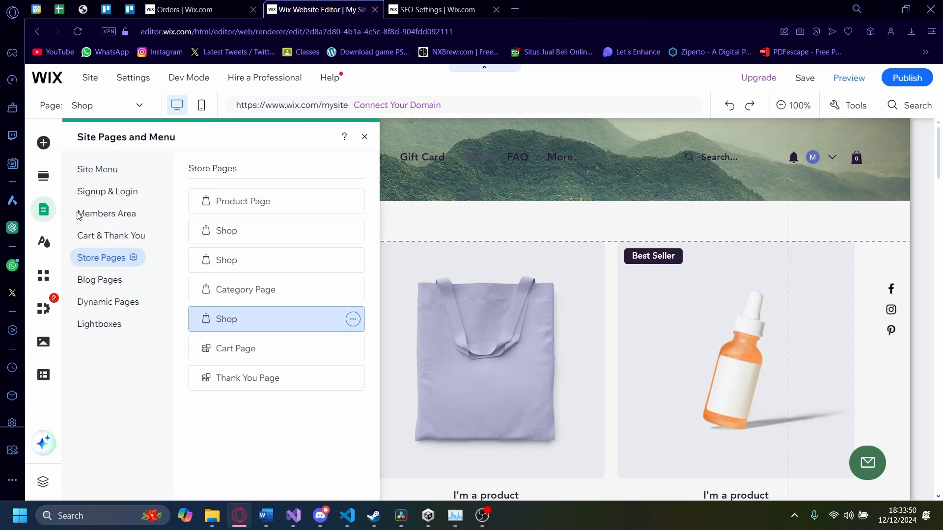
{"action": "left_click", "coordinate": [107, 191]}
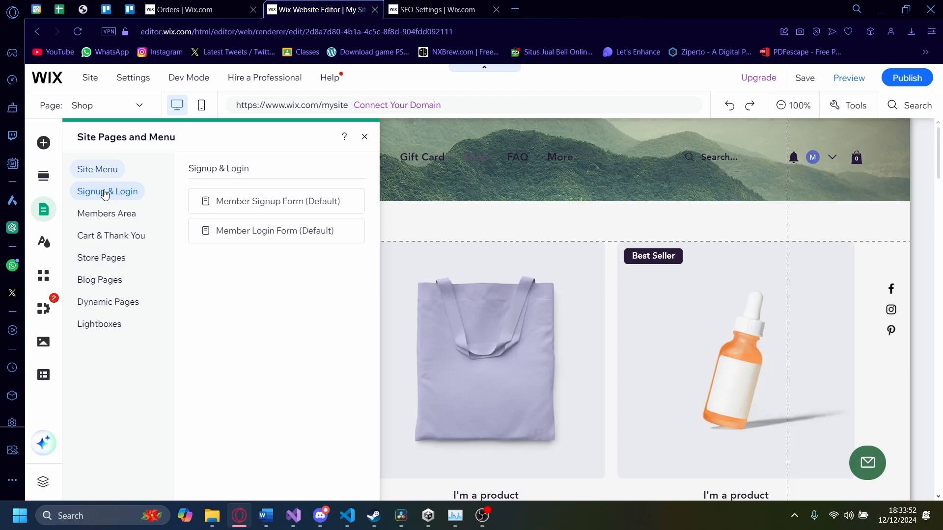
{"action": "left_click", "coordinate": [111, 235]}
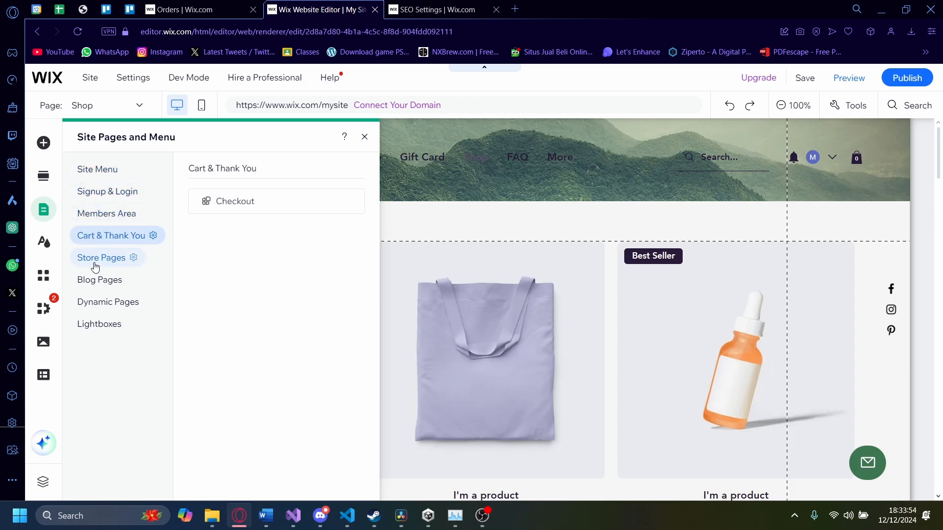
{"action": "left_click", "coordinate": [101, 257]}
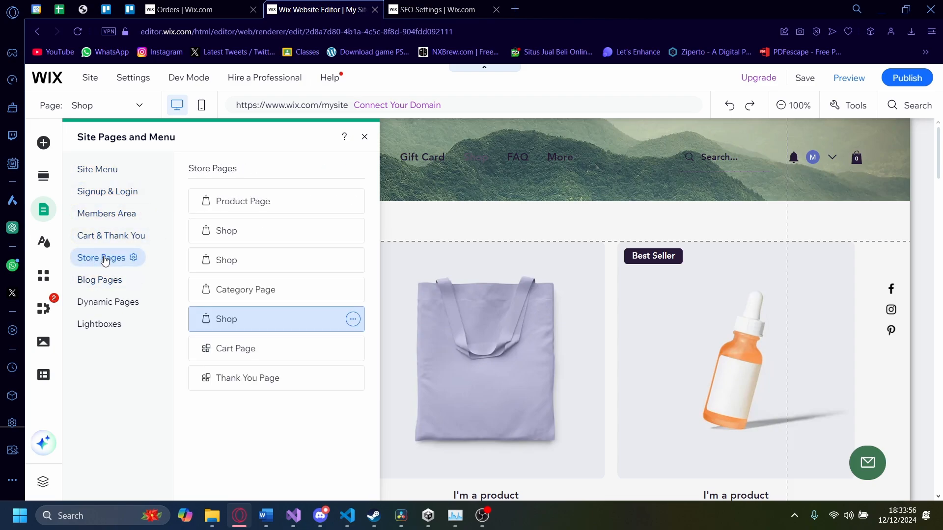
{"action": "mouse_move", "coordinate": [297, 289]}
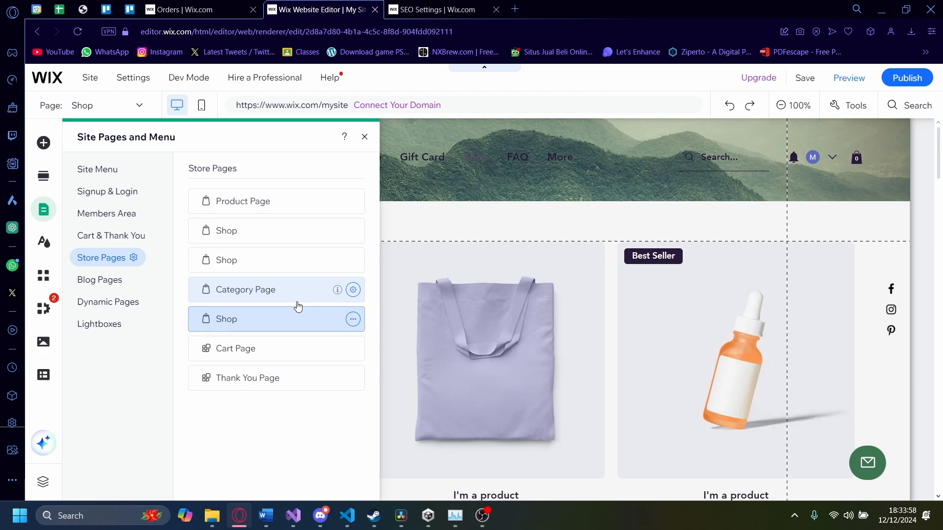
{"action": "mouse_move", "coordinate": [353, 319]}
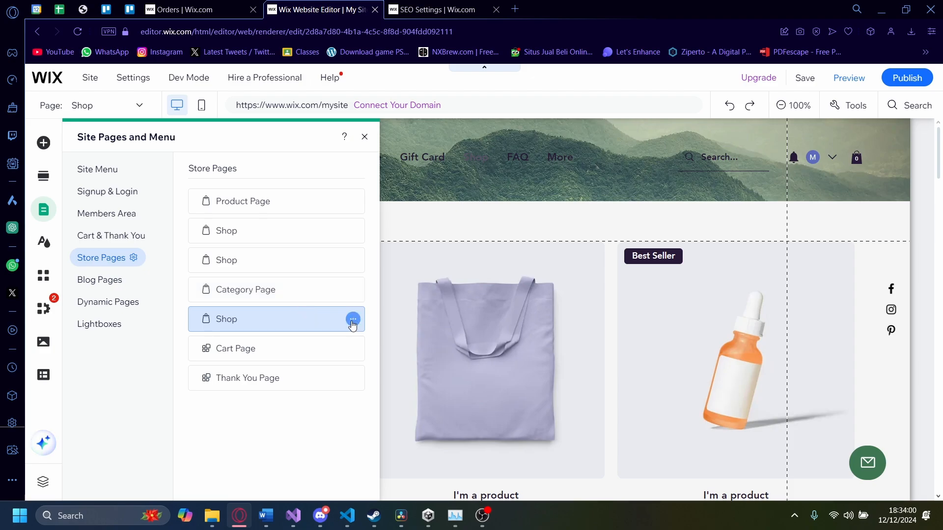
- Open the last Shop page's SEO Basics, switch to Advanced SEO, and expand Additional tags
{"action": "left_click", "coordinate": [353, 319]}
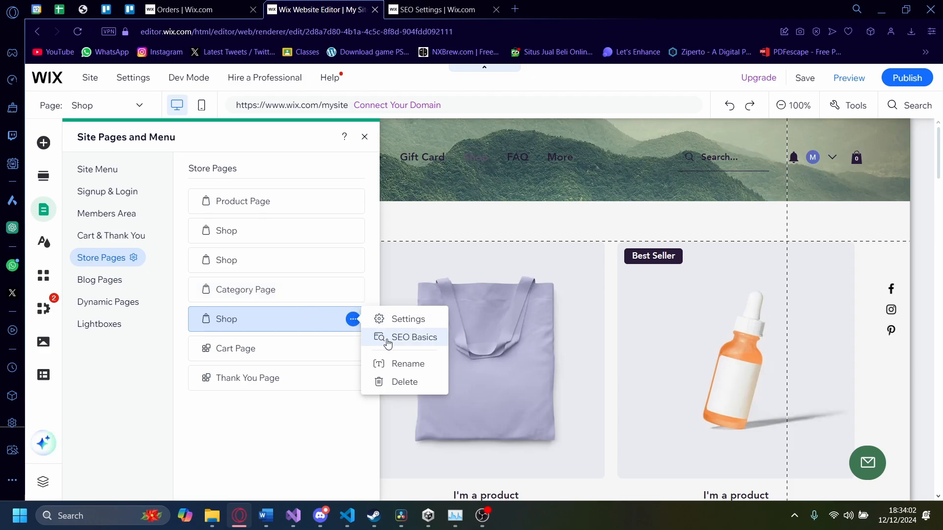
{"action": "left_click", "coordinate": [414, 338]}
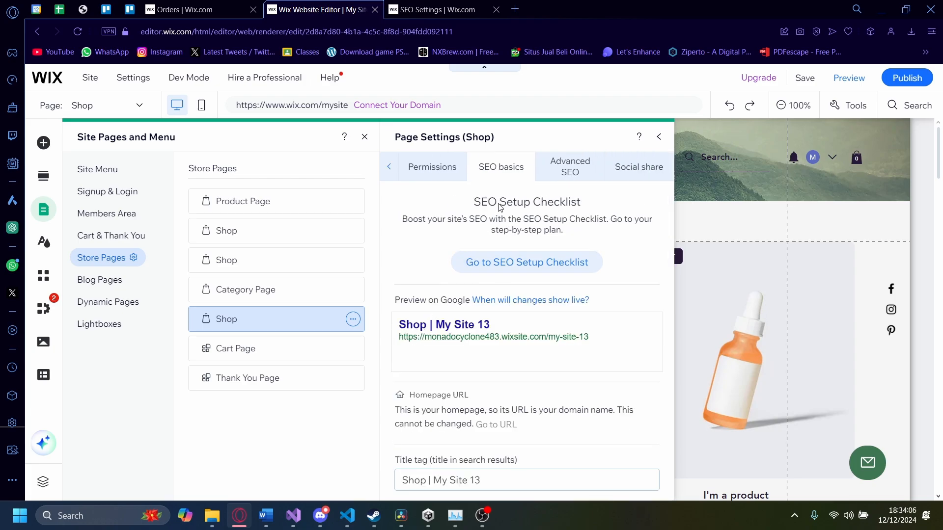
{"action": "left_click", "coordinate": [568, 166]}
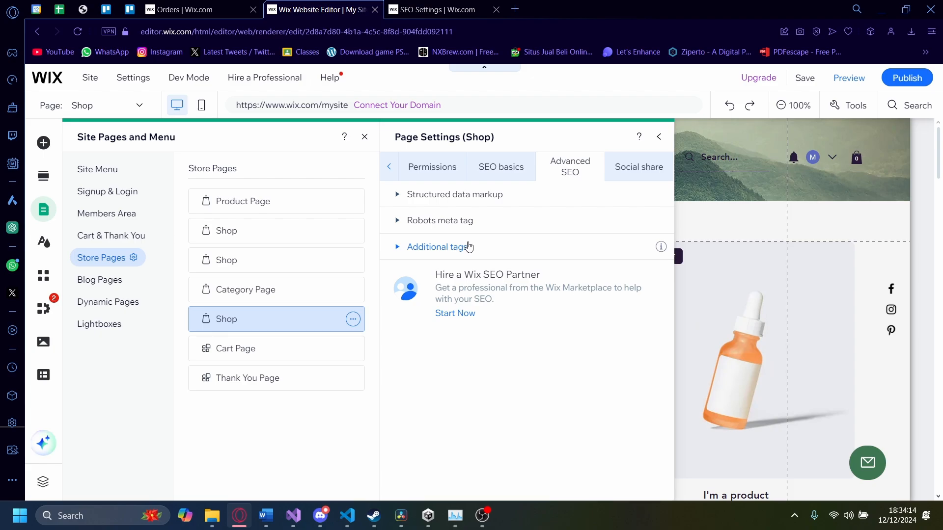
{"action": "left_click", "coordinate": [436, 247]}
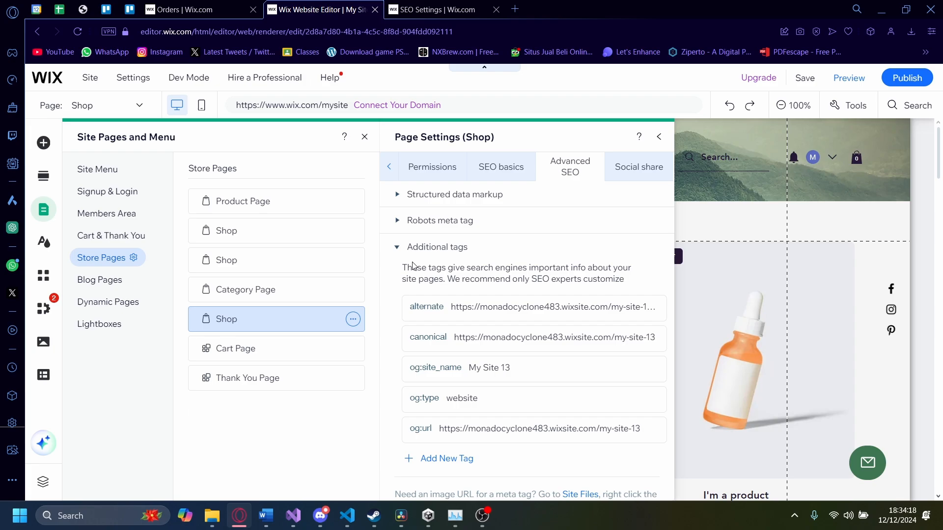
{"action": "scroll", "scroll_direction": "down", "scroll_amount": 3}
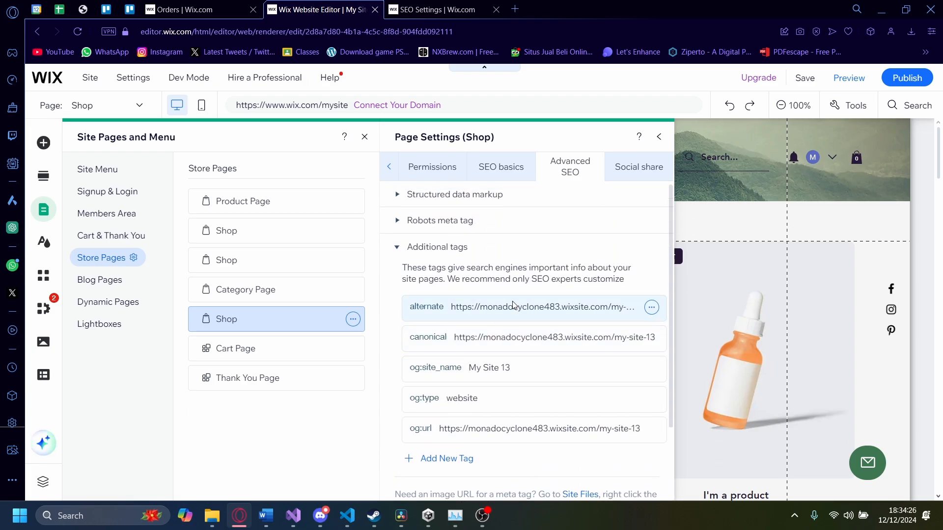
{"action": "mouse_move", "coordinate": [590, 271]}
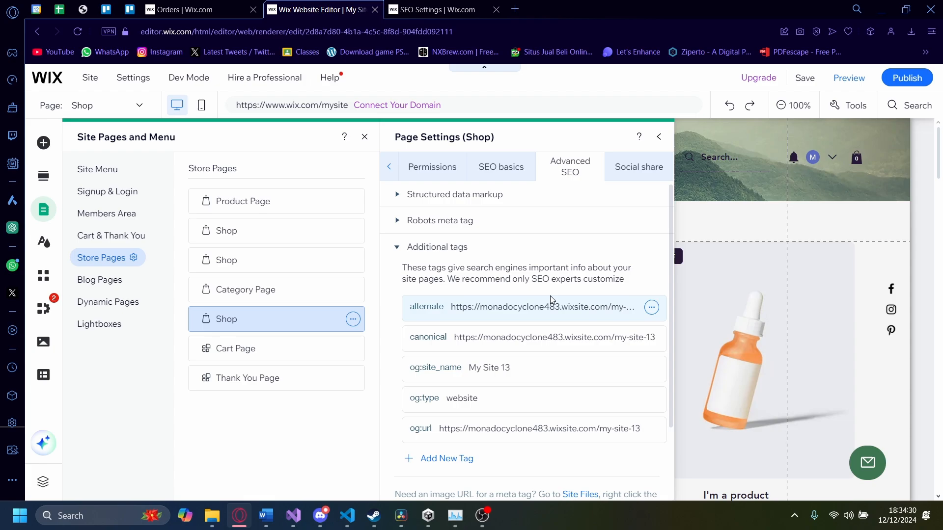
{"action": "scroll", "scroll_direction": "down", "scroll_amount": 3}
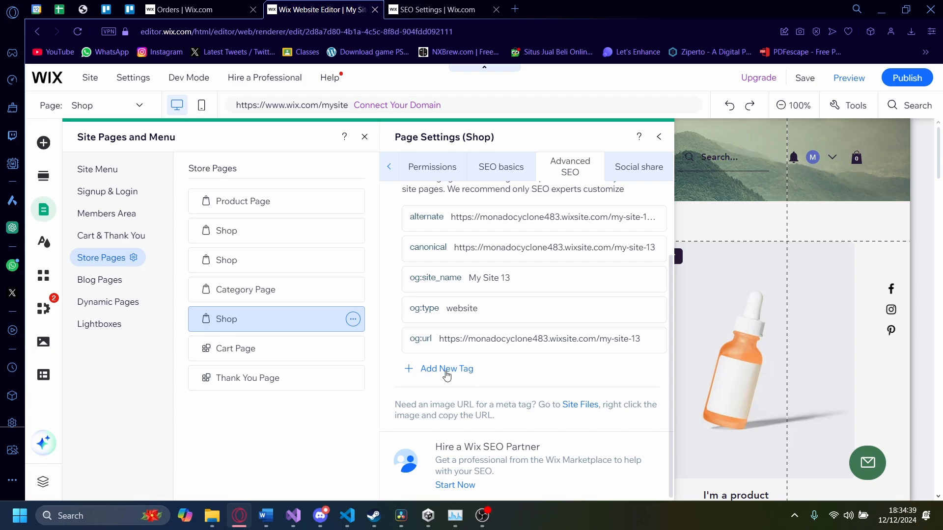
- Add a keywords meta tag with content 'cool, awesome, wix, SEO' and apply it
{"action": "left_click", "coordinate": [446, 369]}
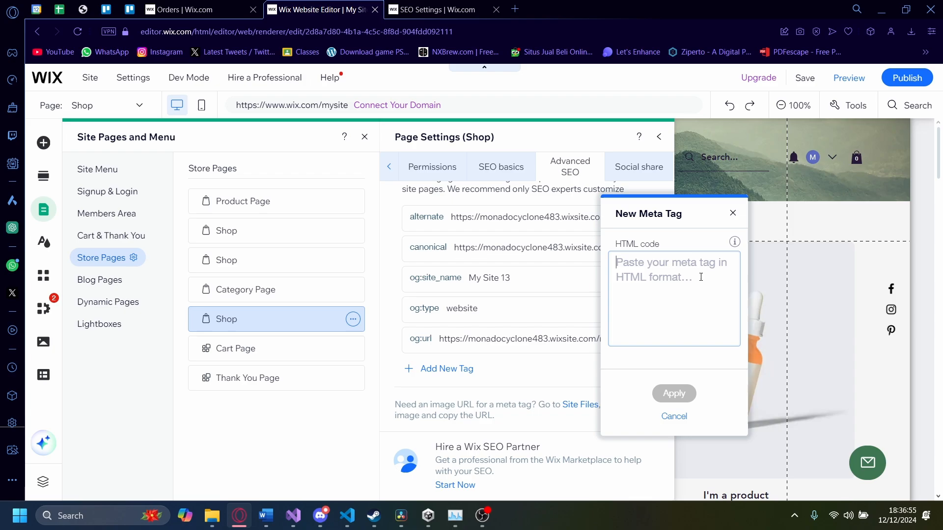
{"action": "type", "text": "<meta name=\"keywords\" content=\"example, keywords, wix, SEO\">"}
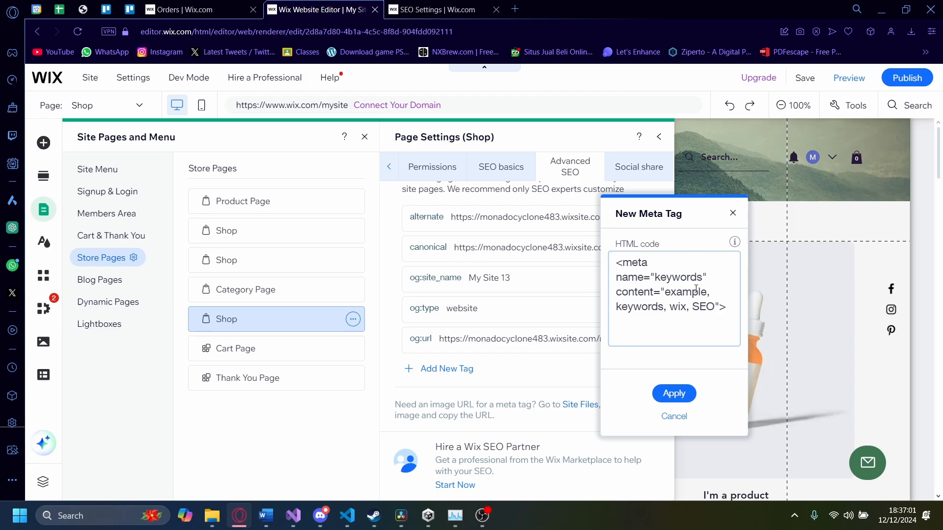
{"action": "left_click_drag", "start_coordinate": [660, 292], "coordinate": [714, 306]}
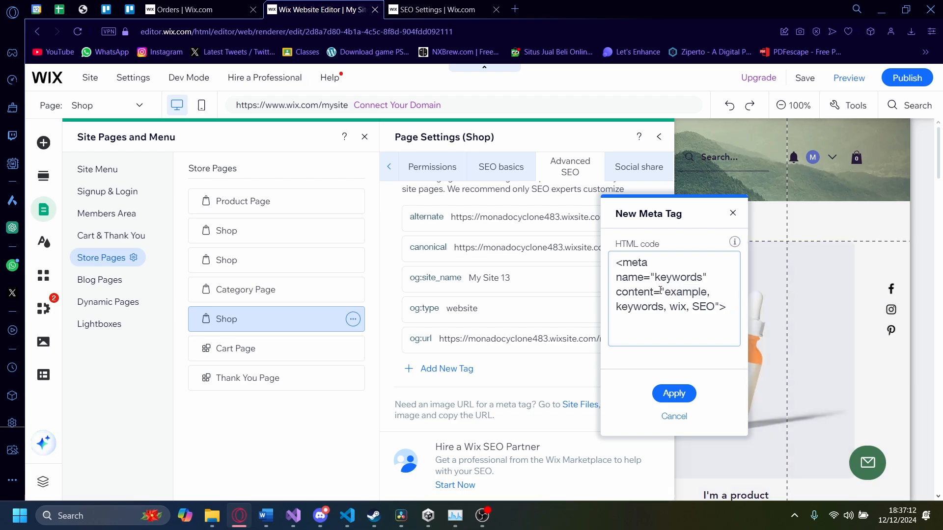
{"action": "left_click", "coordinate": [718, 308]}
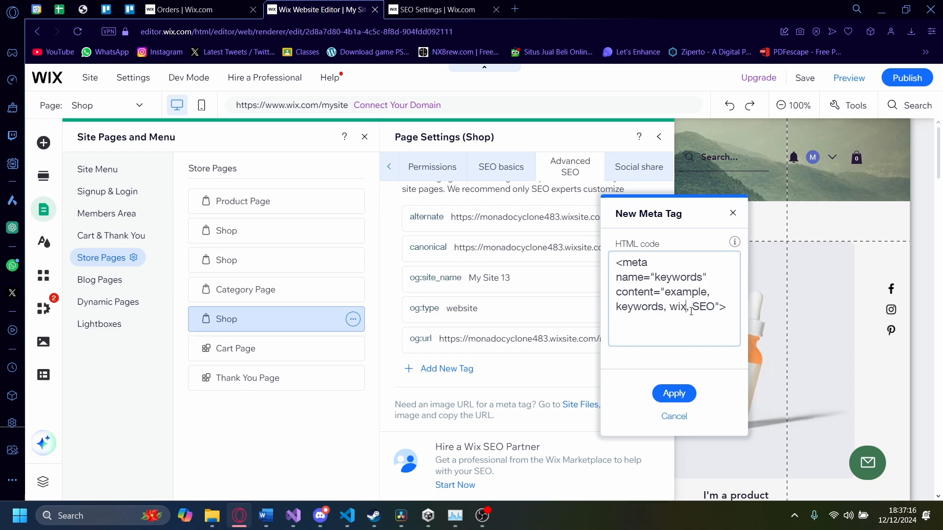
{"action": "double_click", "coordinate": [686, 292]}
{"action": "type", "text": "c"}
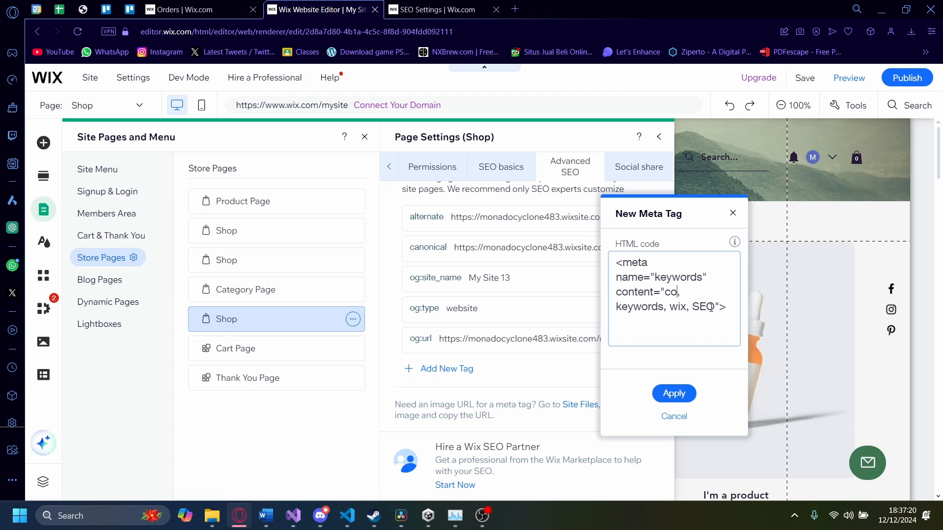
{"action": "type", "text": "ol,"}
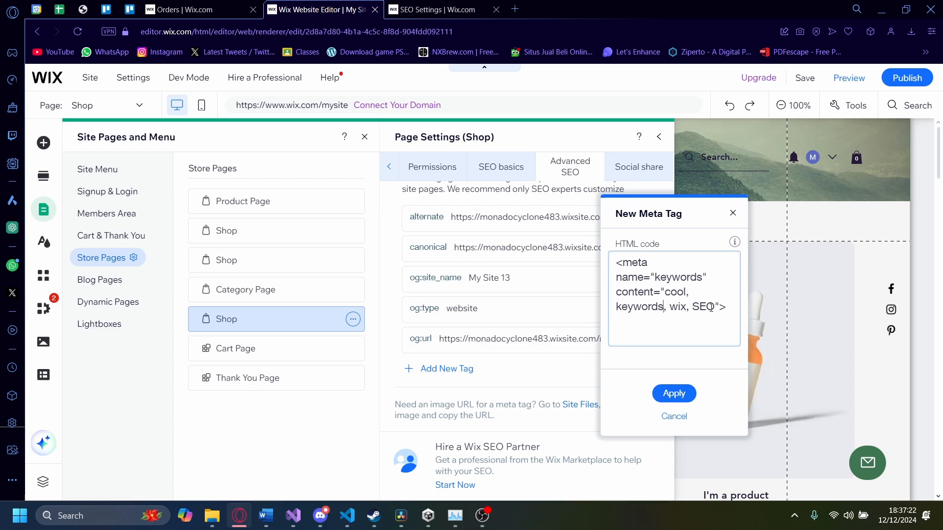
{"action": "type", "text": "w"}
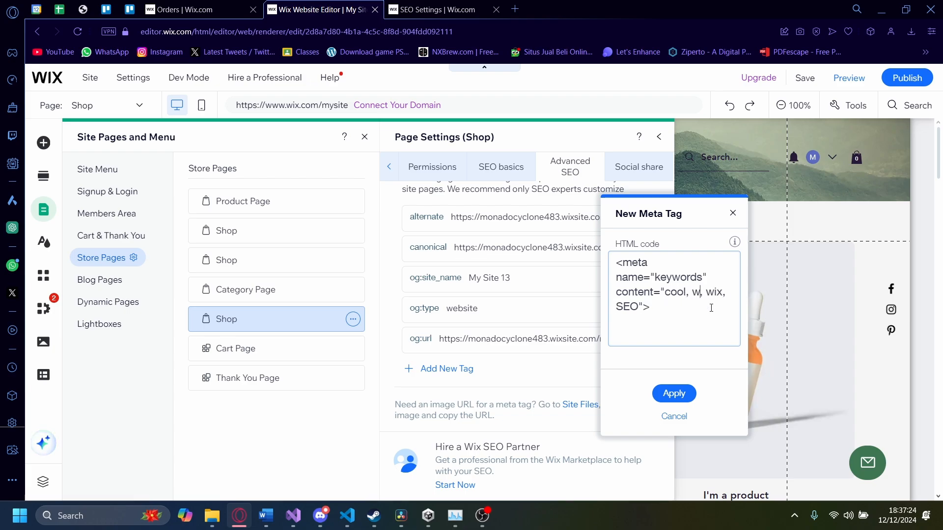
{"action": "type", "text": "awesome"}
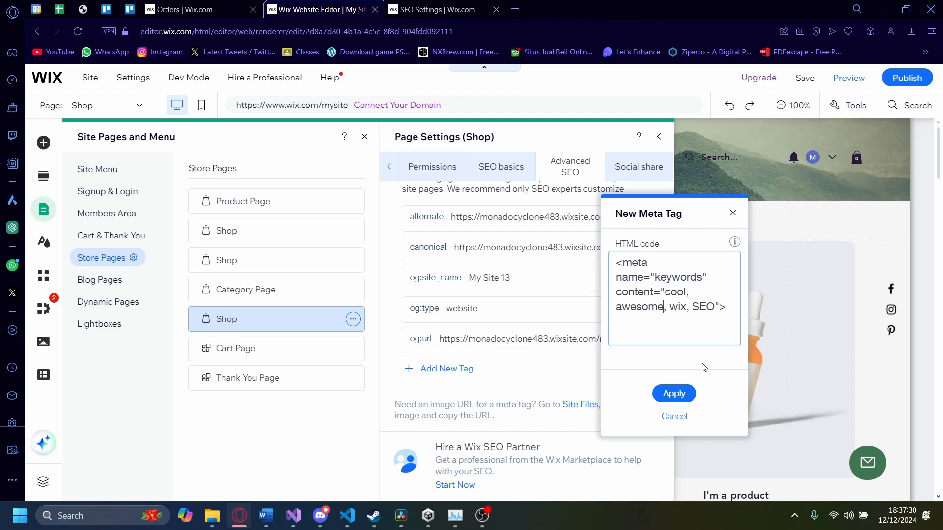
{"action": "left_click", "coordinate": [673, 394]}
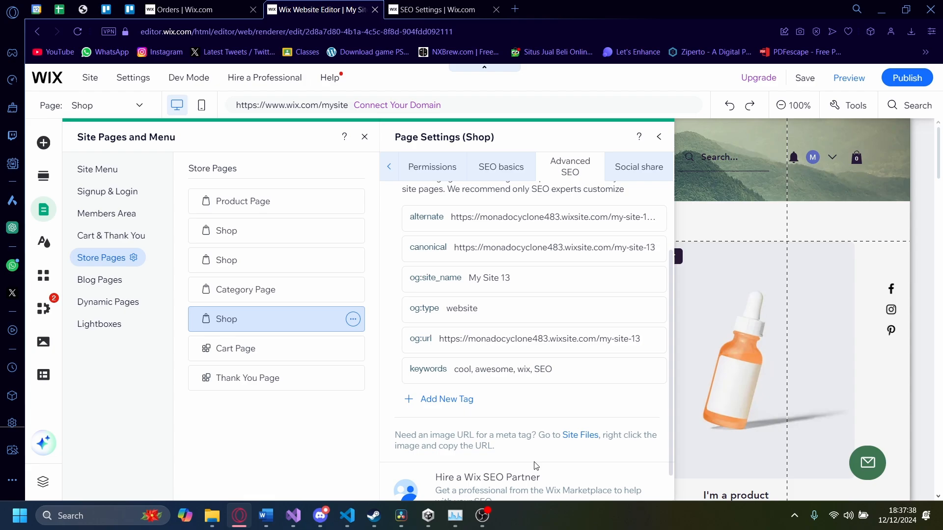
{"action": "mouse_move", "coordinate": [300, 290]}
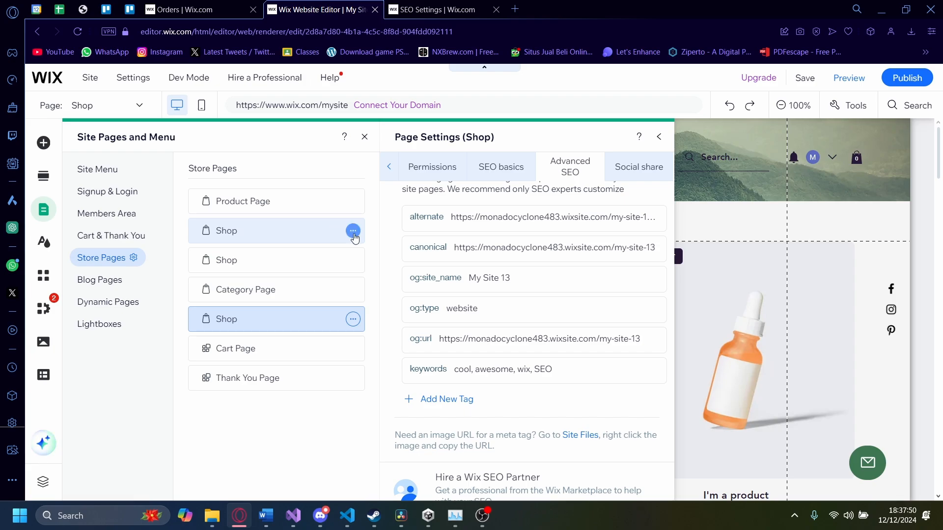
{"action": "left_click", "coordinate": [353, 231]}
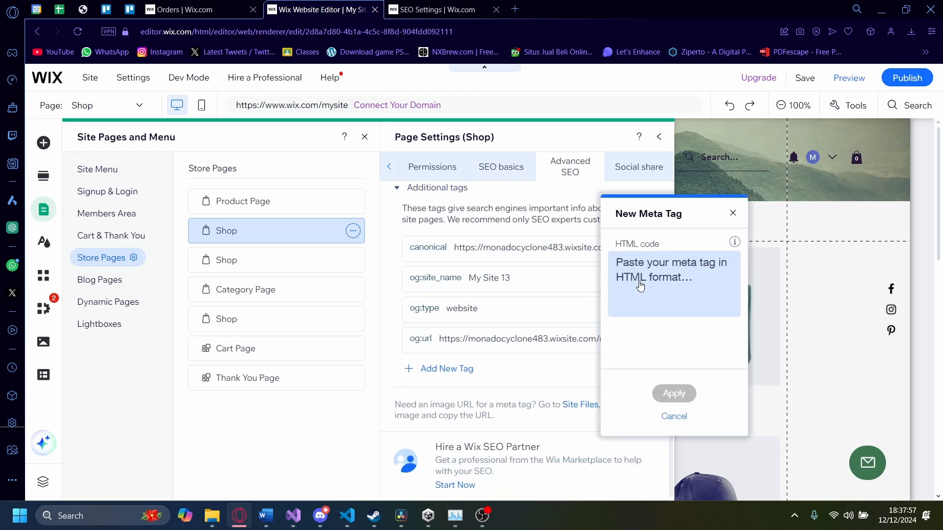
- Paste the sample keywords meta tag code into the other Shop page's new tag box
{"action": "left_click", "coordinate": [673, 283]}
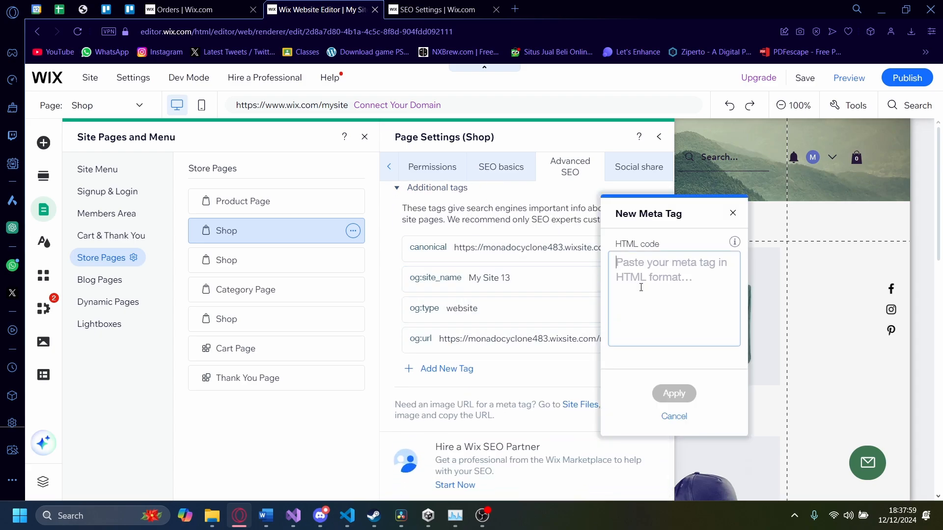
{"action": "type", "text": "<meta name=\"keywords\" content=\"example, keywords, wix, SEO\">"}
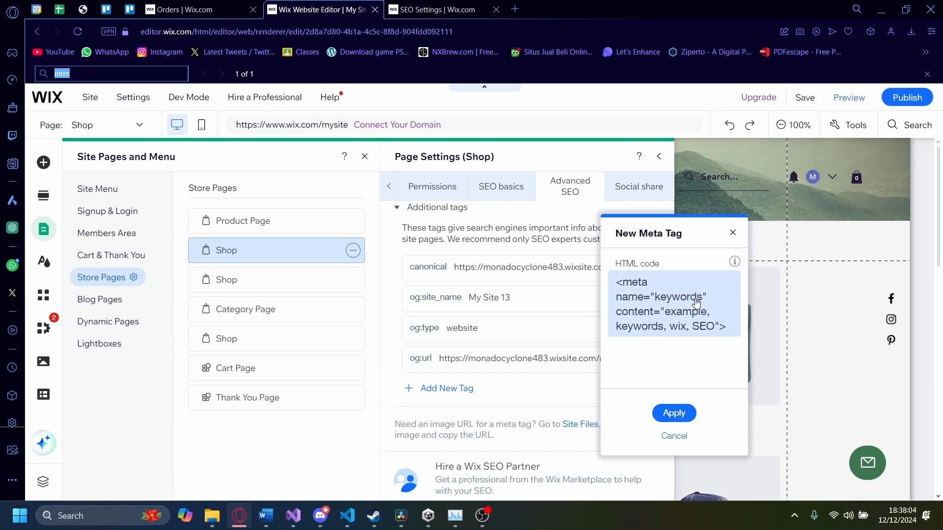
- Rename the meta tag's name from 'keywords' to 'key sentences'
{"action": "double_click", "coordinate": [680, 297]}
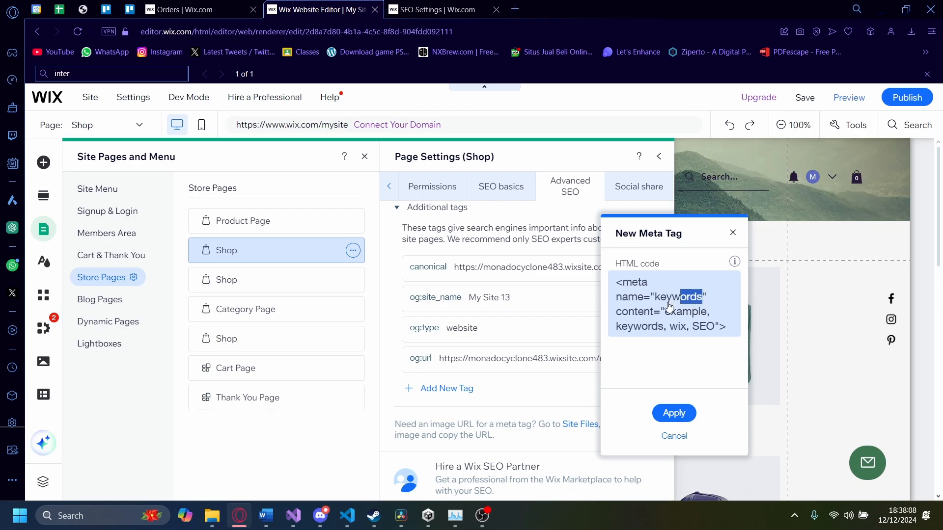
{"action": "double_click", "coordinate": [679, 297]}
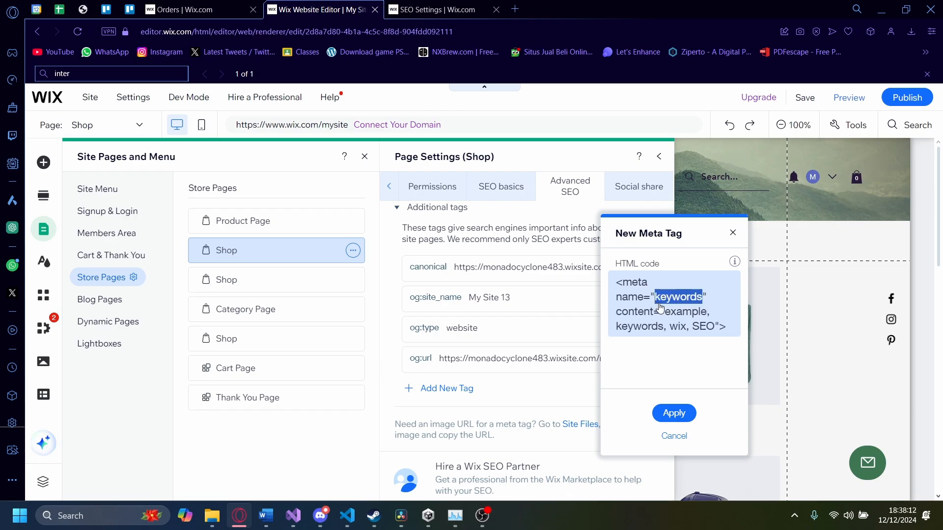
{"action": "type", "text": "k"}
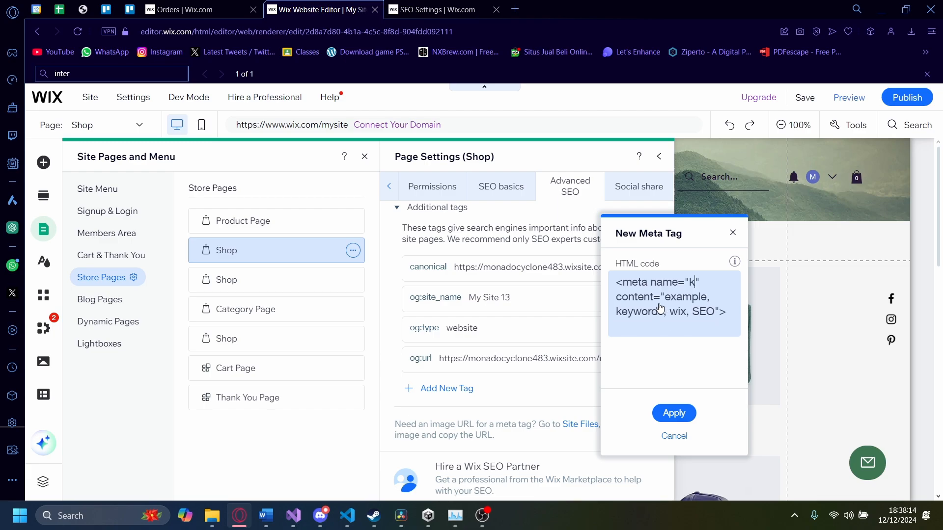
{"action": "type", "text": "ey sentences"}
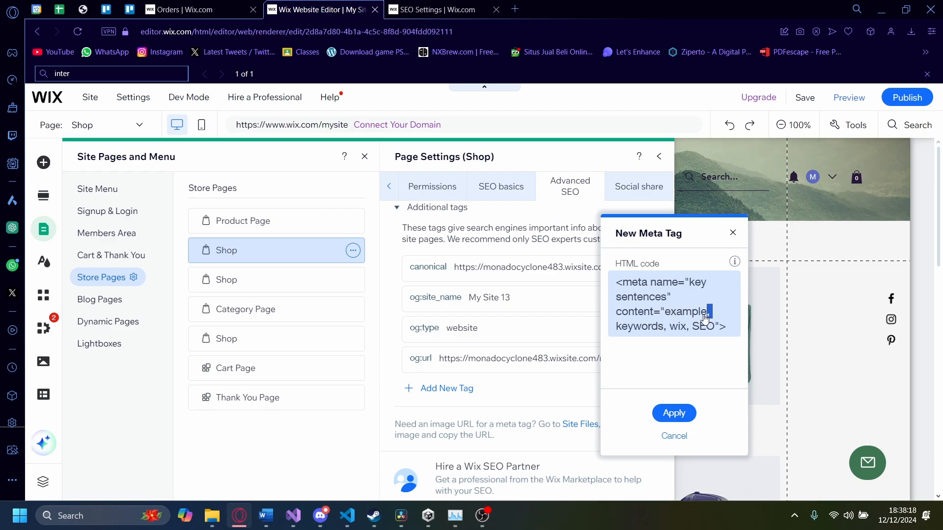
- Replace the sample content with the keywords shops, cheap, shirt, pants
{"action": "double_click", "coordinate": [684, 311]}
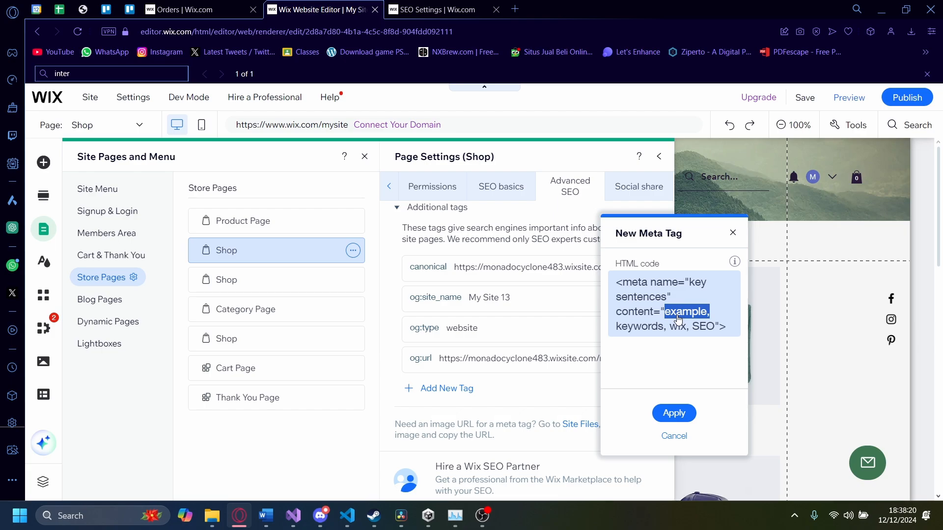
{"action": "type", "text": "shops"}
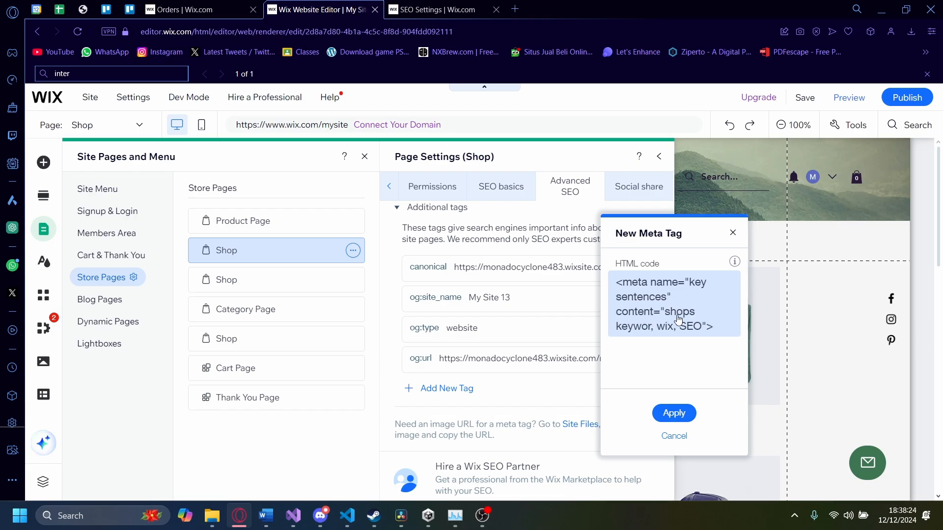
{"action": "type", "text": "cjea"}
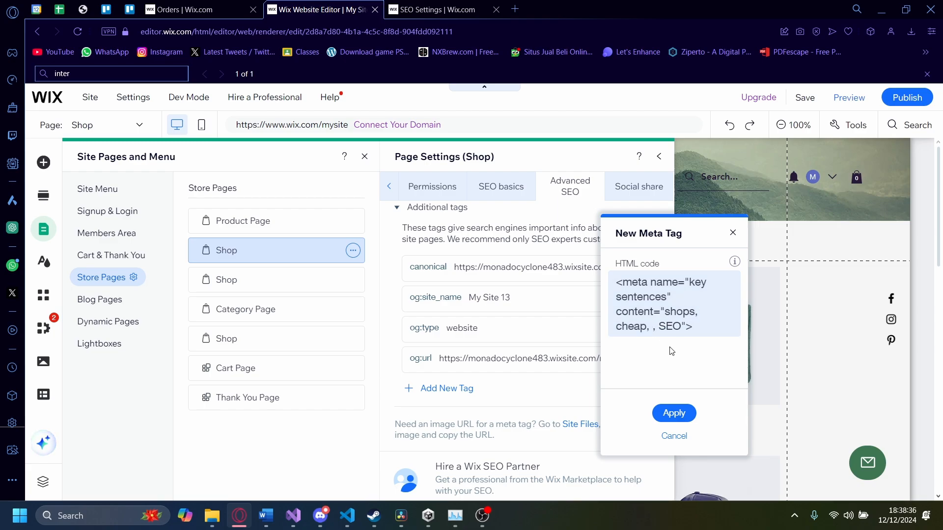
{"action": "type", "text": "shirt"}
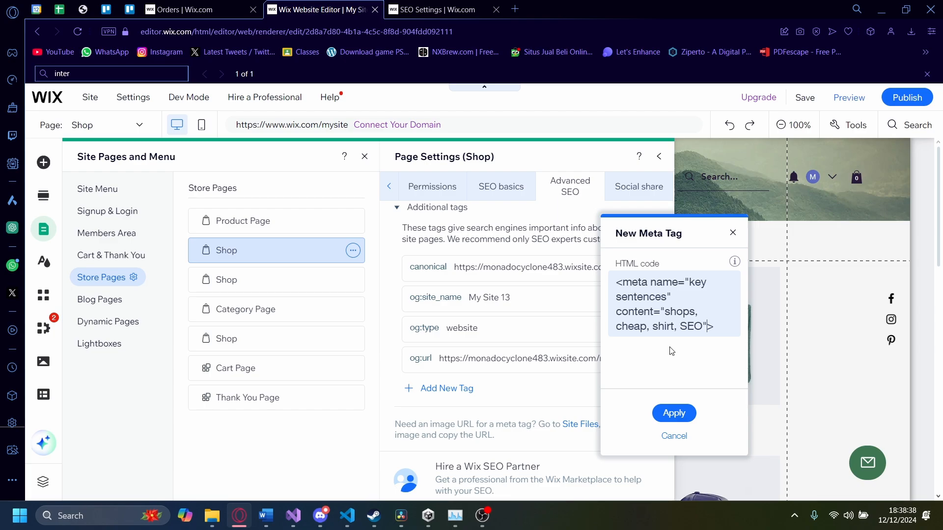
{"action": "type", "text": "p"}
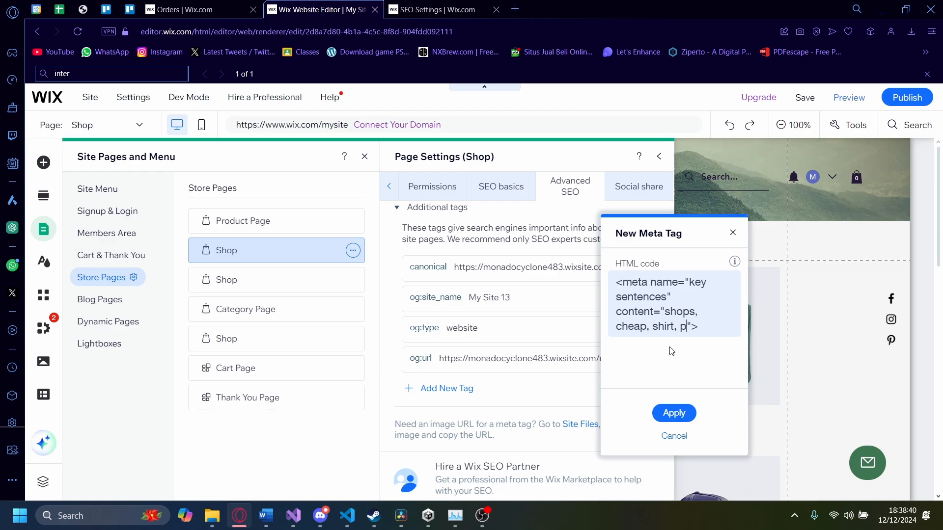
- Apply the 'key sentences' meta tag to this Shop page
{"action": "left_click", "coordinate": [674, 413]}
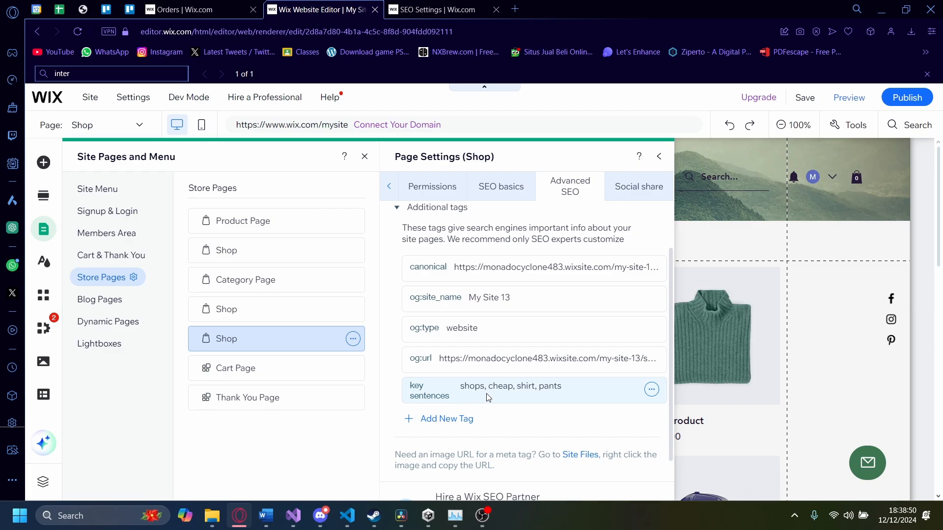
{"action": "mouse_move", "coordinate": [544, 414]}
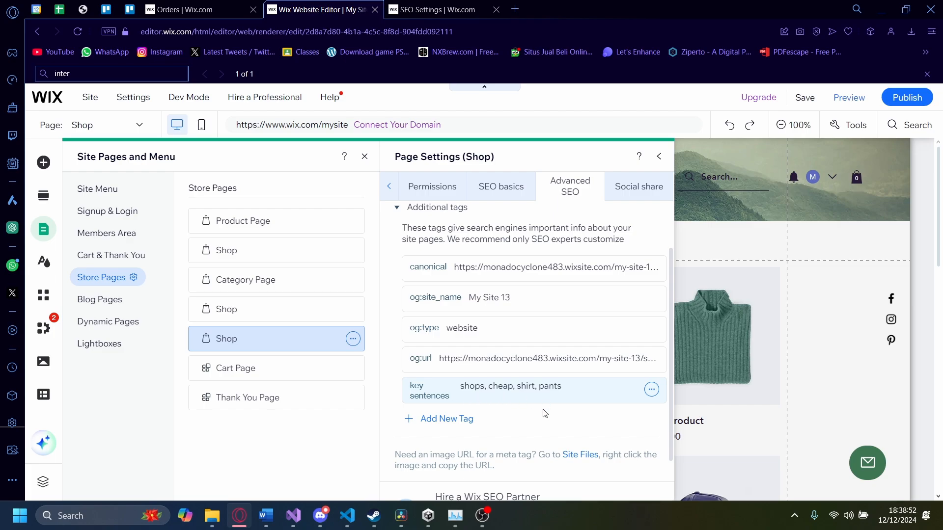